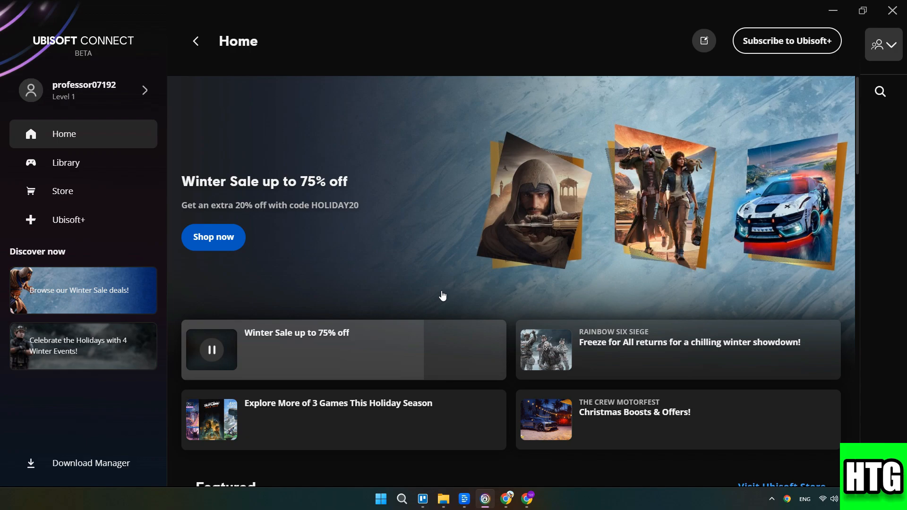
Reach Account Management's Security settings from the Ubisoft Connect profile menu.
left_click(83, 90)
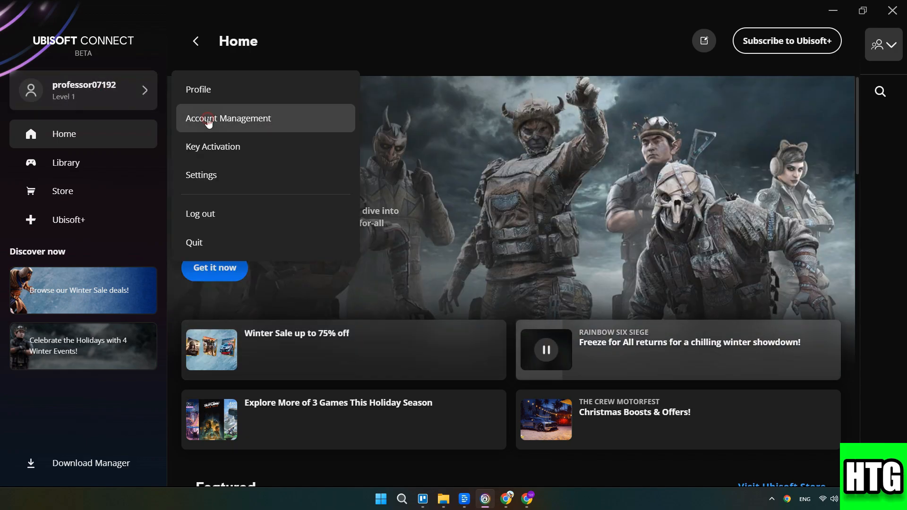
left_click(228, 118)
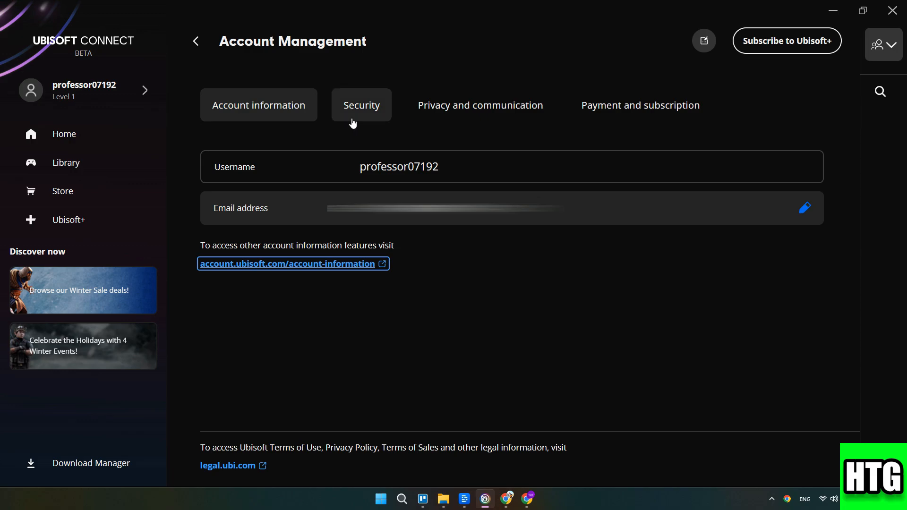
left_click(361, 105)
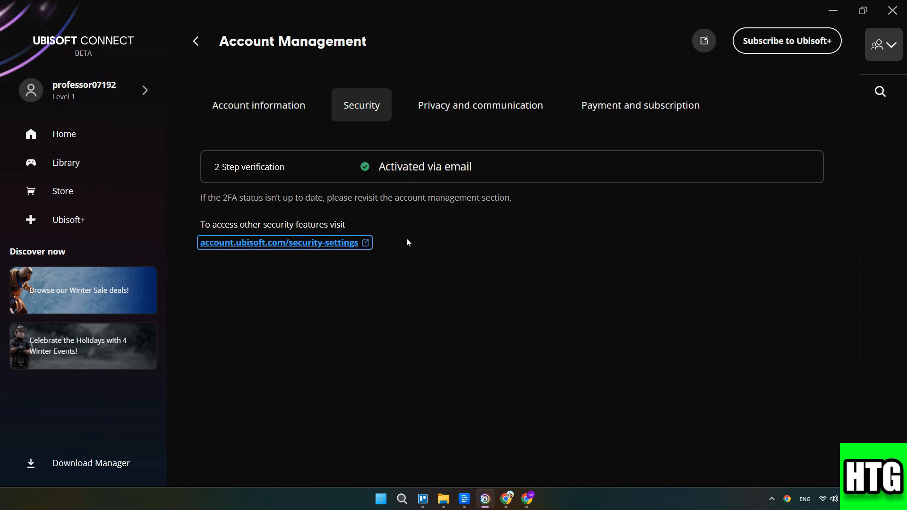
mouse_move(283, 246)
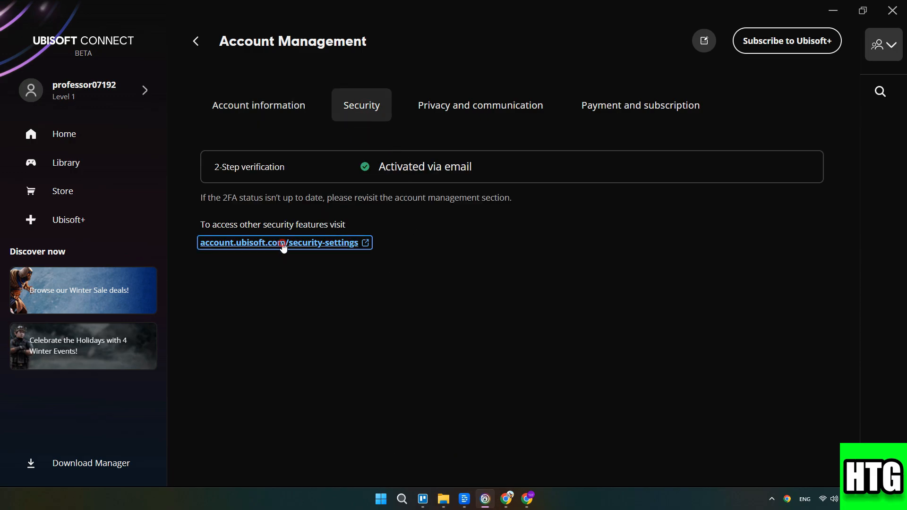
Follow the account.ubisoft.com security-settings link and start managing 2-Step verification.
left_click(281, 243)
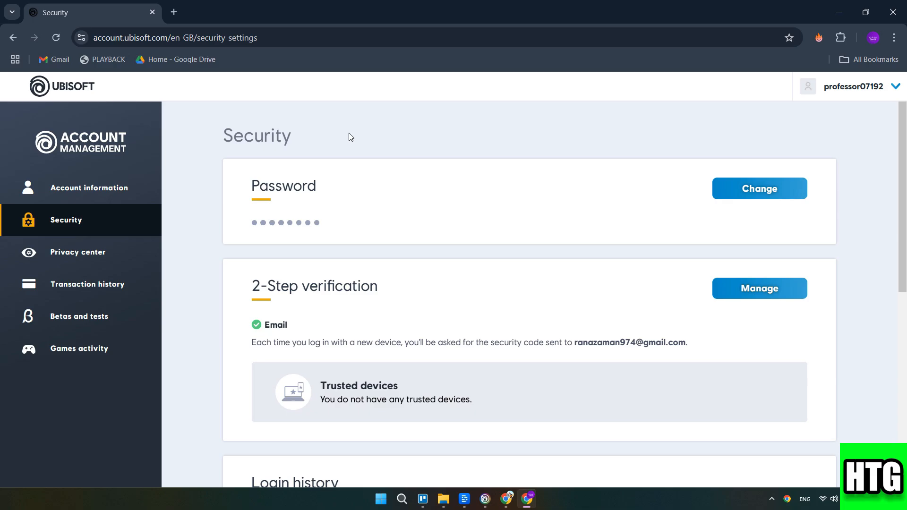
mouse_move(736, 341)
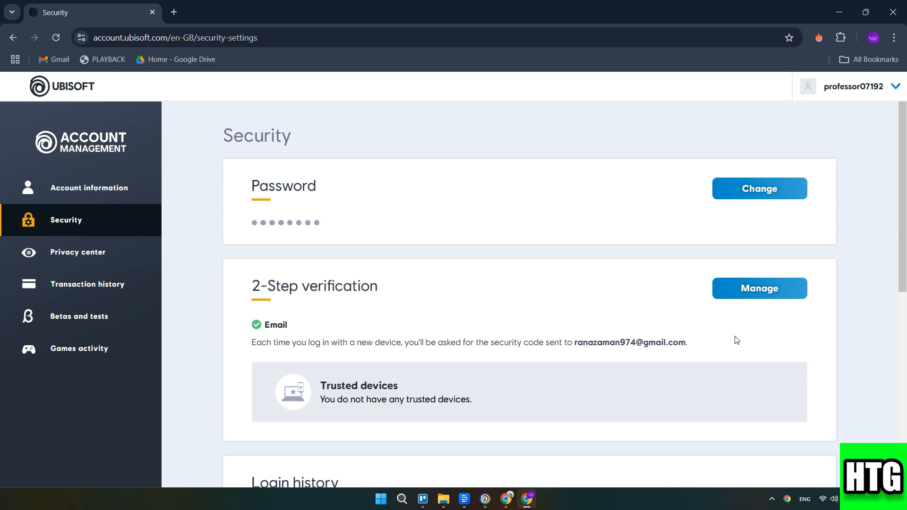
left_click(758, 288)
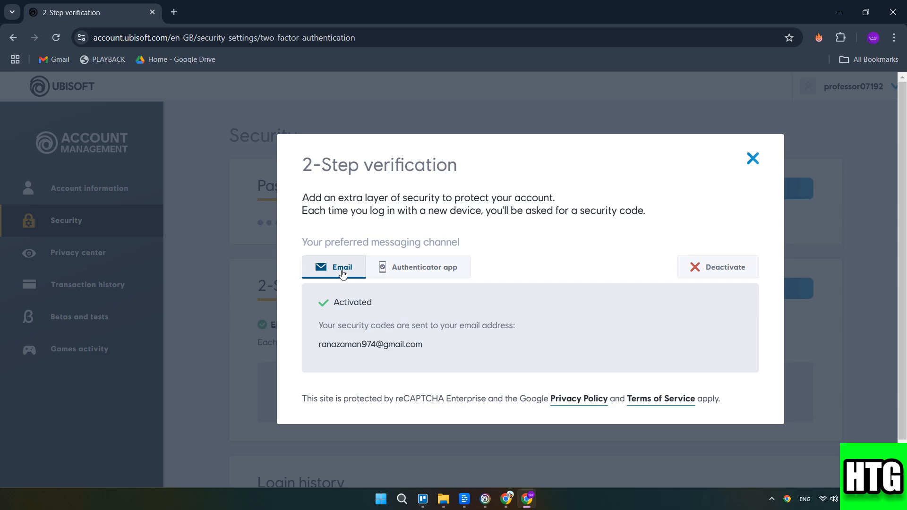
mouse_move(426, 266)
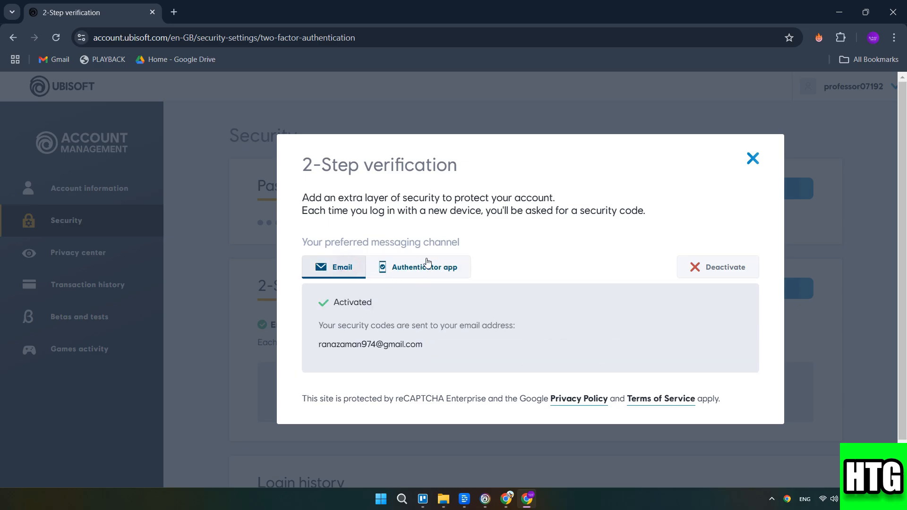
Select Authenticator app as the preferred 2-step verification channel.
left_click(419, 268)
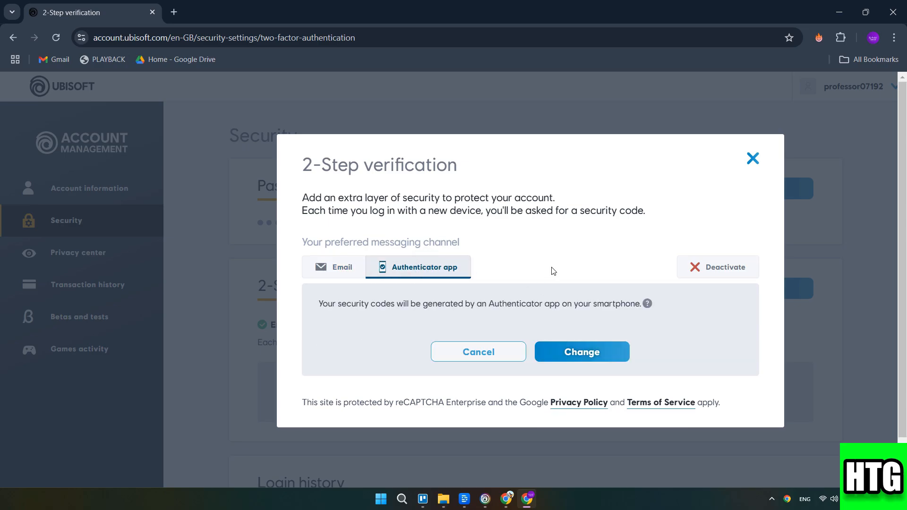